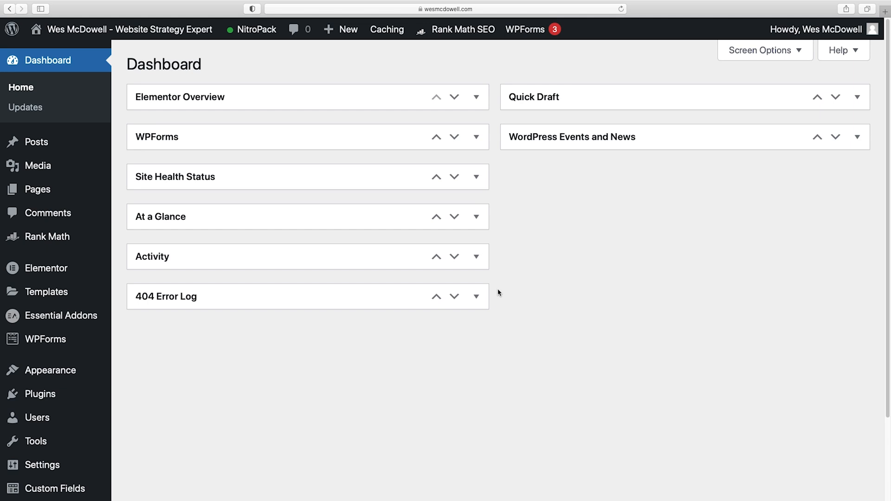
{"action": "mouse_move", "coordinate": [440, 316]}
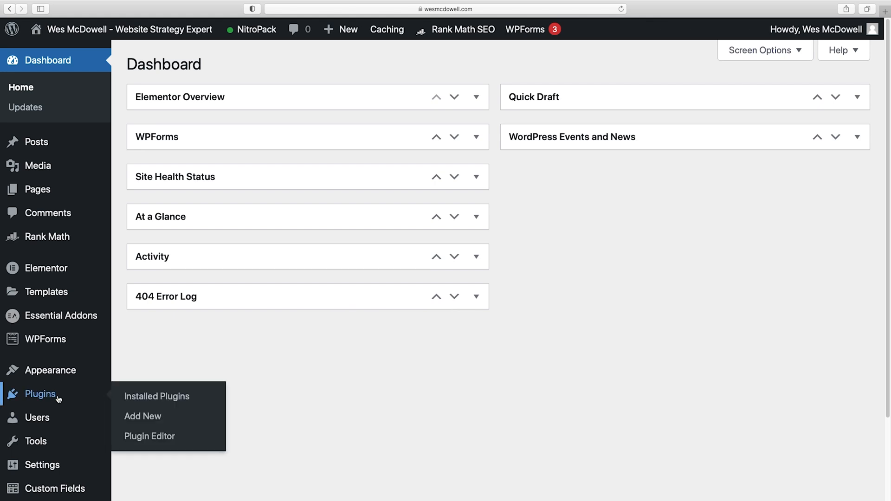
Search Add New plugins for 'google s' and install Site Kit by Google.
{"action": "left_click", "coordinate": [142, 417]}
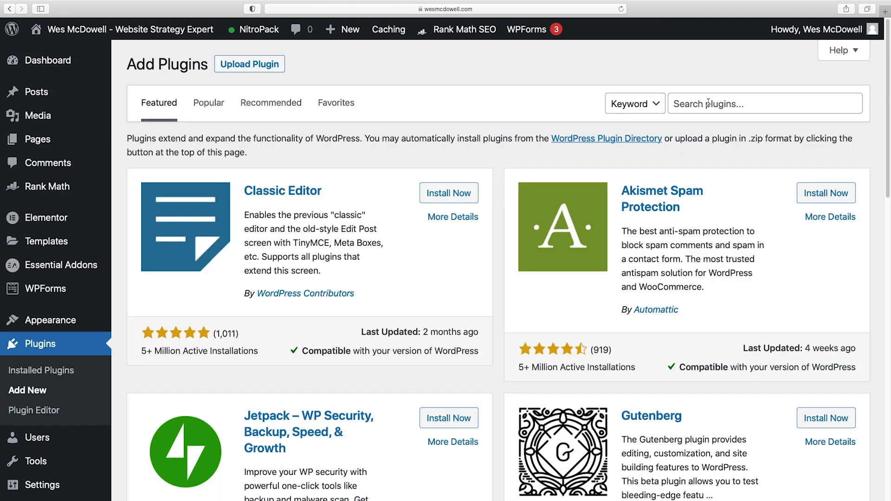
{"action": "type", "text": "google site kit"}
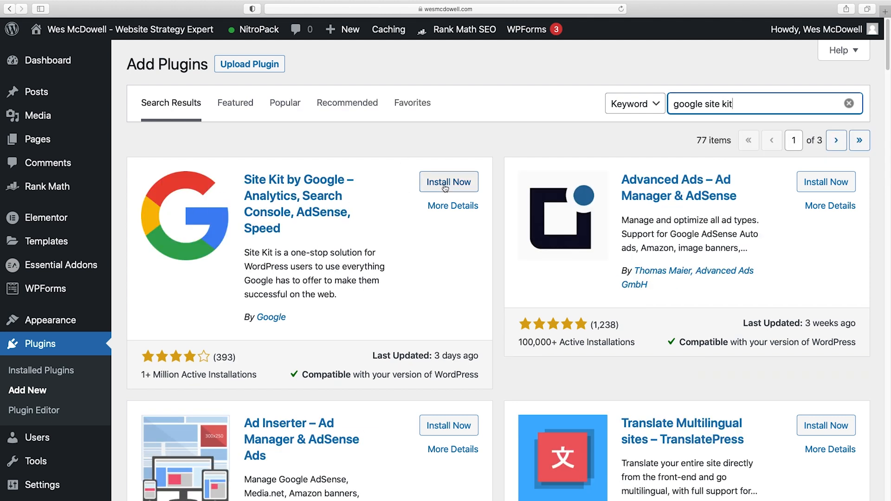
{"action": "left_click", "coordinate": [448, 182]}
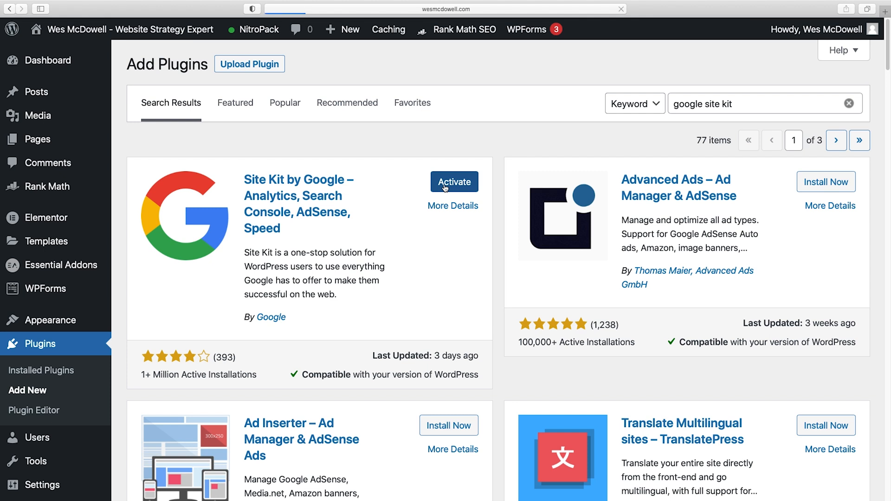
Activate Site Kit, start its setup and begin Google sign-in.
{"action": "left_click", "coordinate": [453, 182]}
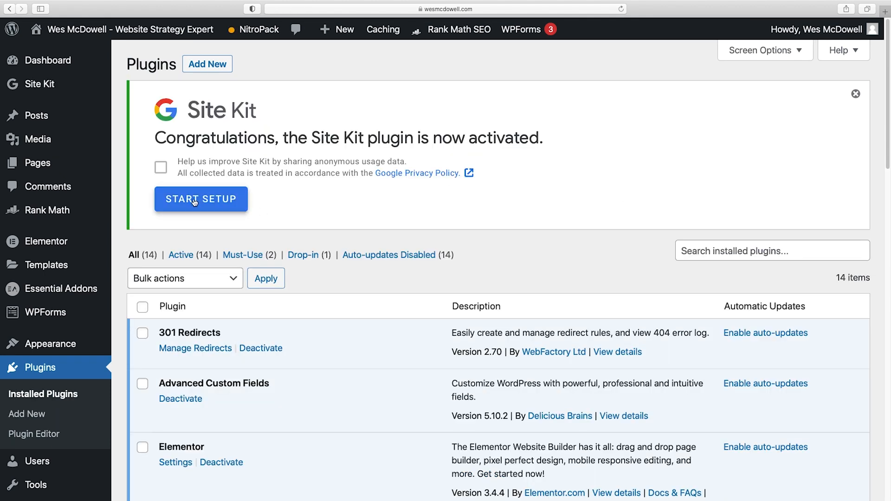
{"action": "left_click", "coordinate": [200, 199]}
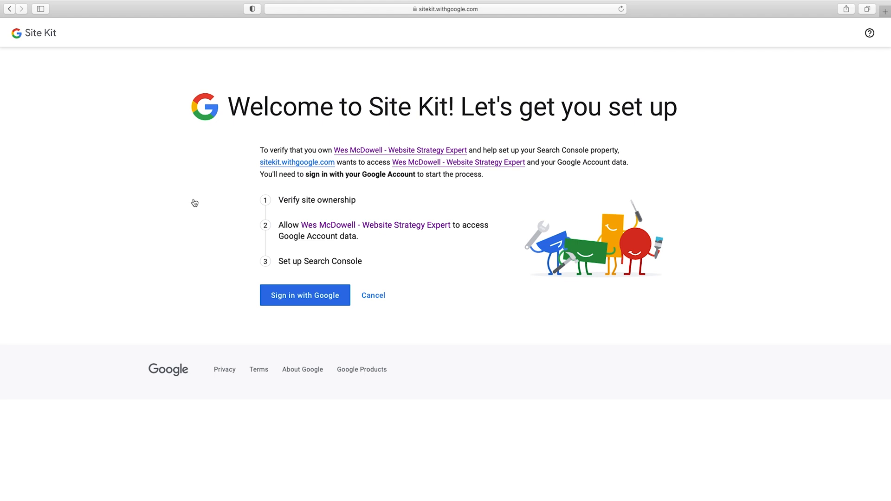
{"action": "mouse_move", "coordinate": [298, 173]}
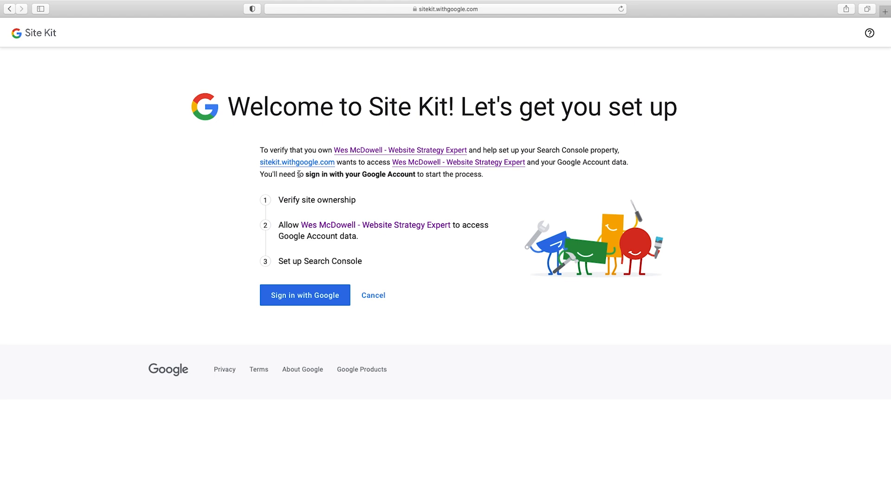
{"action": "left_click", "coordinate": [304, 295]}
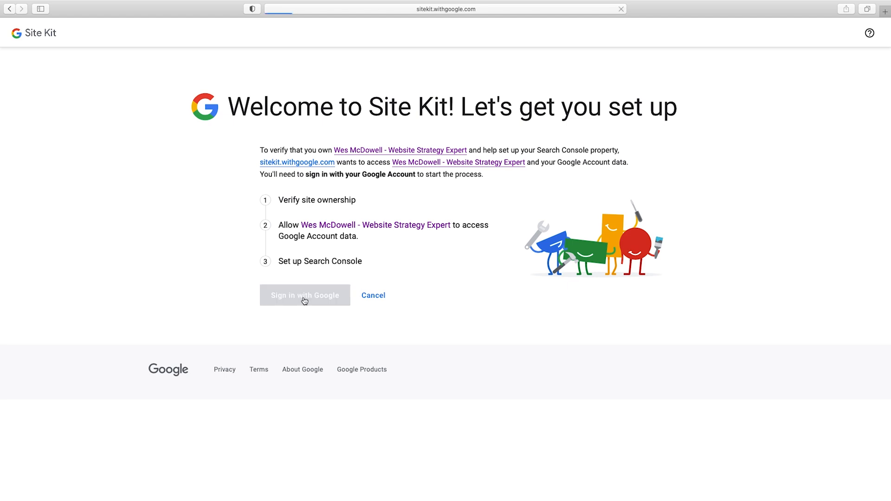
{"action": "left_click", "coordinate": [305, 295]}
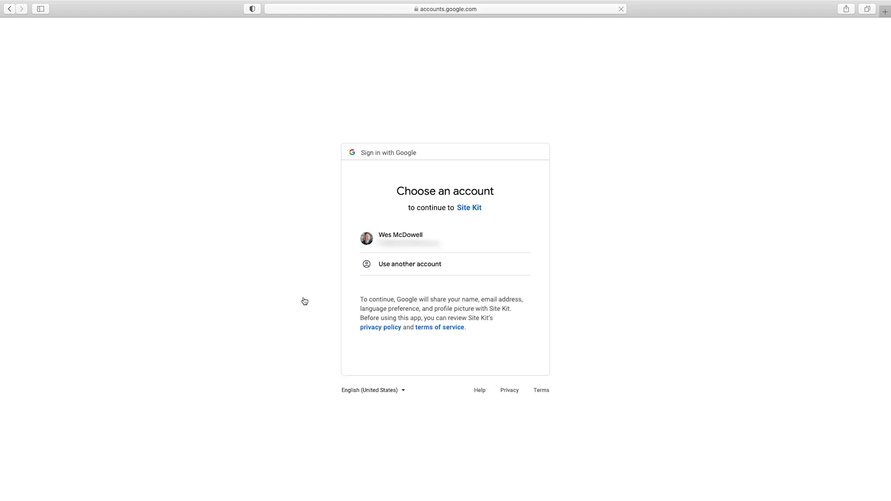
Choose the Google account and grant site-list and Search Console data access.
{"action": "left_click", "coordinate": [445, 238]}
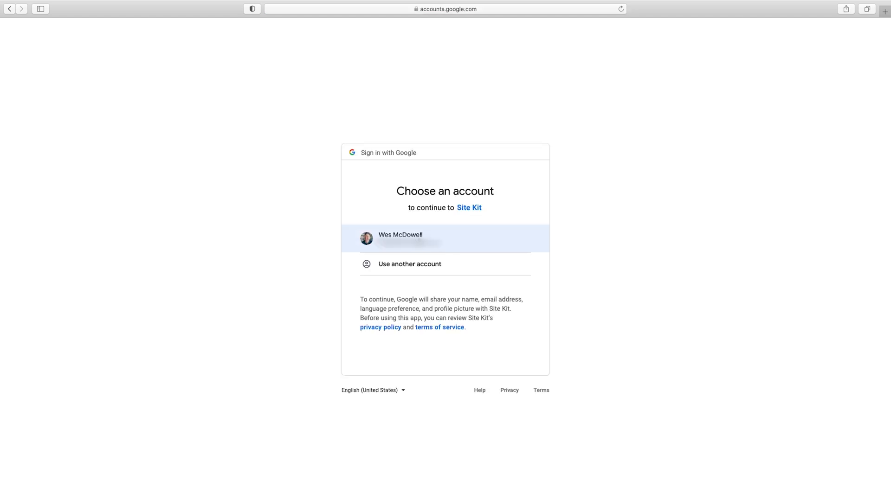
{"action": "left_click", "coordinate": [444, 238]}
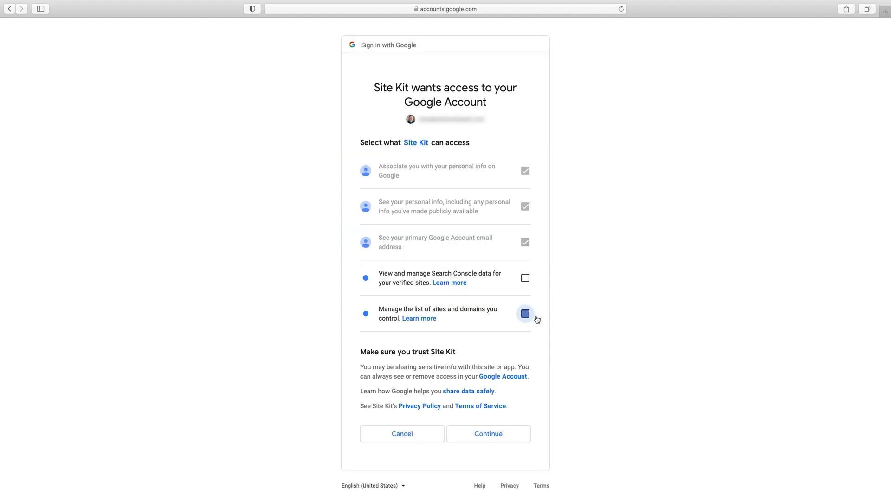
{"action": "left_click", "coordinate": [524, 278]}
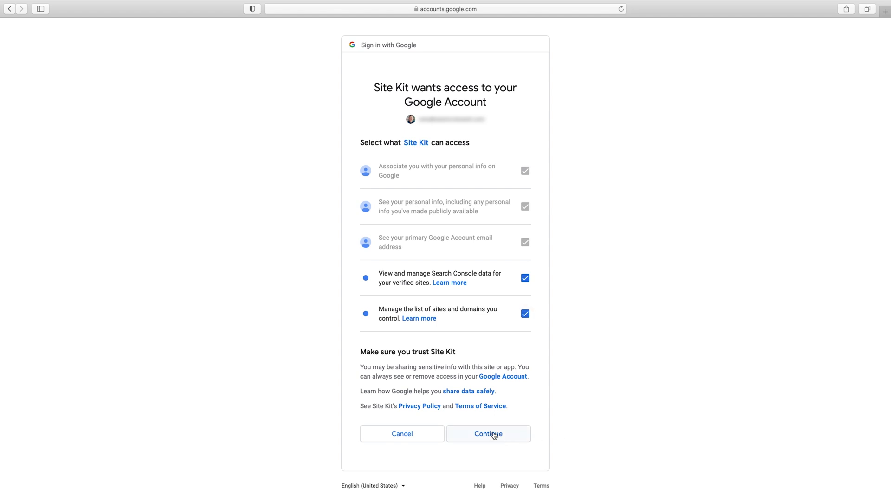
{"action": "left_click", "coordinate": [488, 433]}
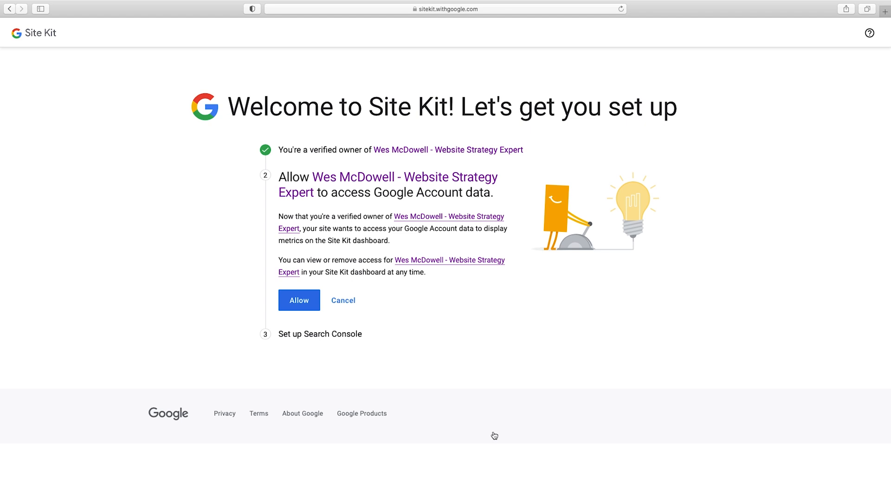
{"action": "mouse_move", "coordinate": [389, 300]}
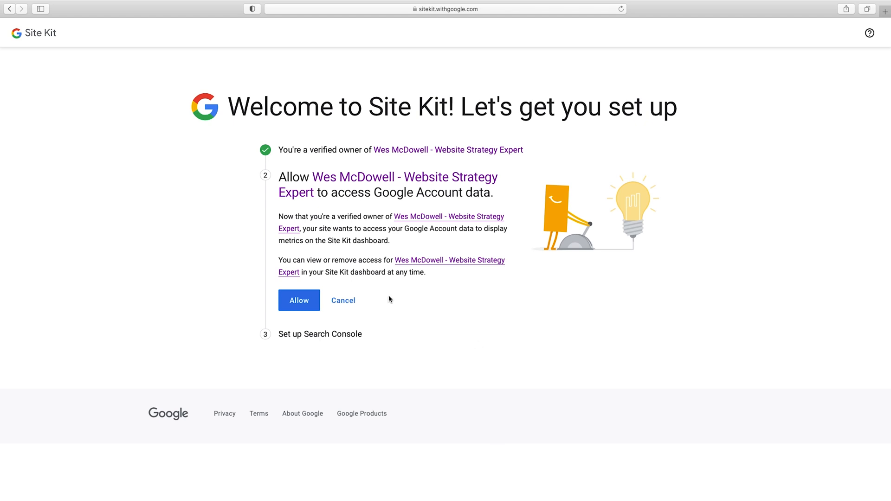
Allow the site to access Google Account data and go to the Site Kit dashboard.
{"action": "left_click", "coordinate": [299, 300]}
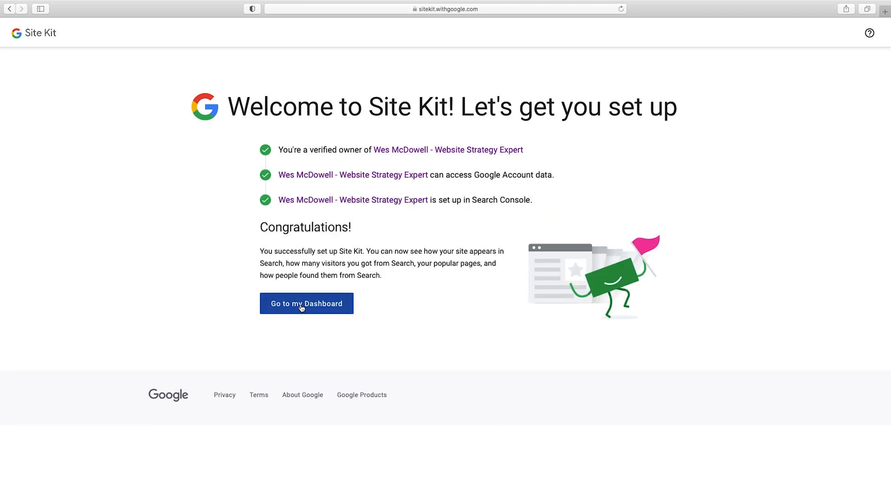
{"action": "left_click", "coordinate": [306, 304]}
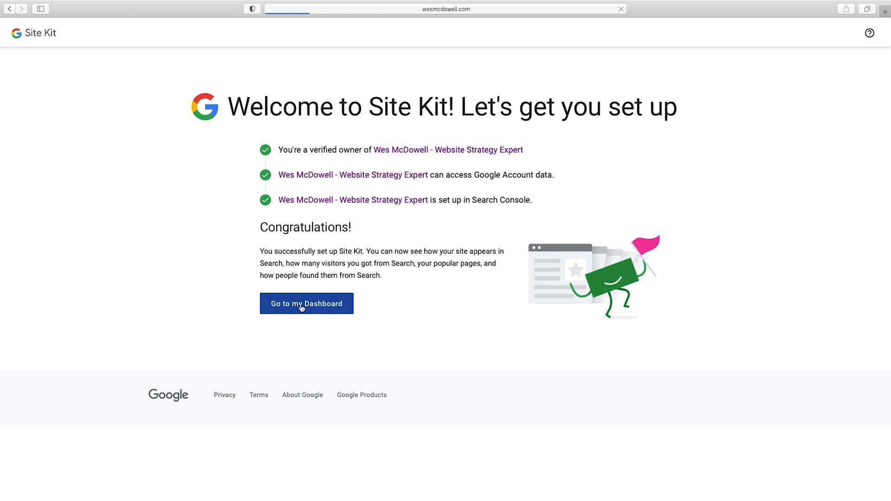
Load the Site Kit dashboard showing Search Console connected and other services pending.
{"action": "left_click", "coordinate": [306, 303]}
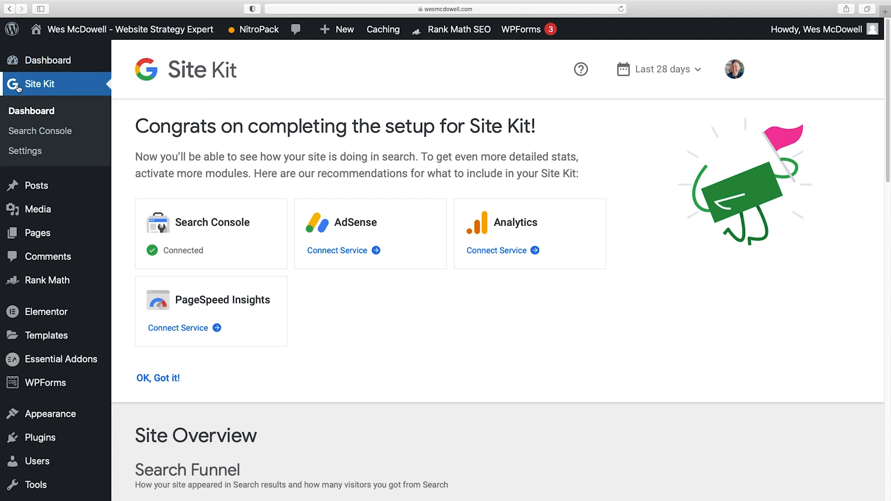
{"action": "mouse_move", "coordinate": [243, 216]}
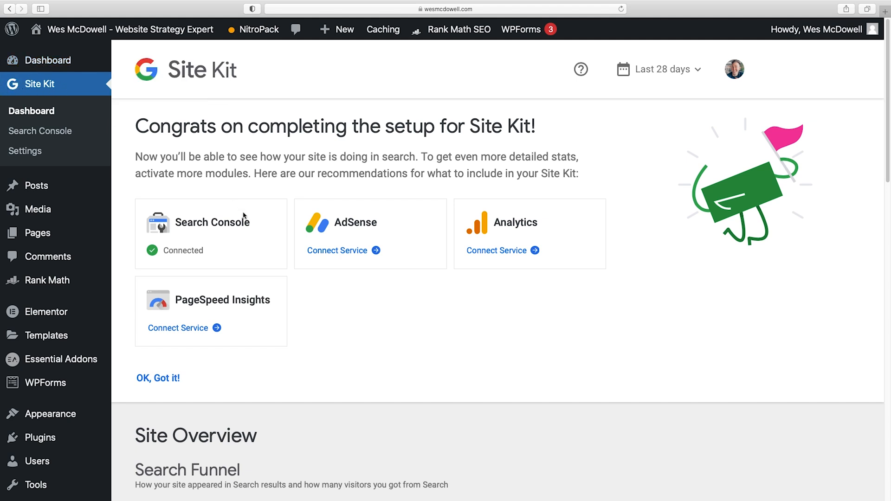
{"action": "mouse_move", "coordinate": [231, 238]}
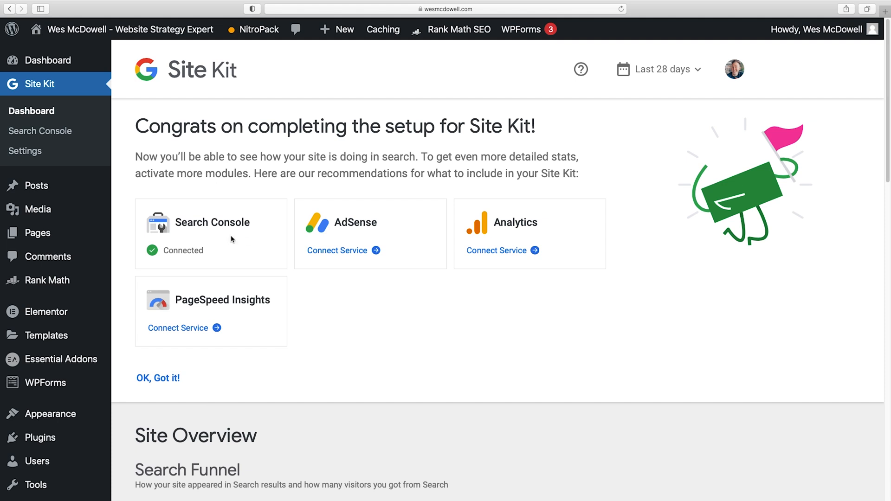
{"action": "mouse_move", "coordinate": [262, 240]}
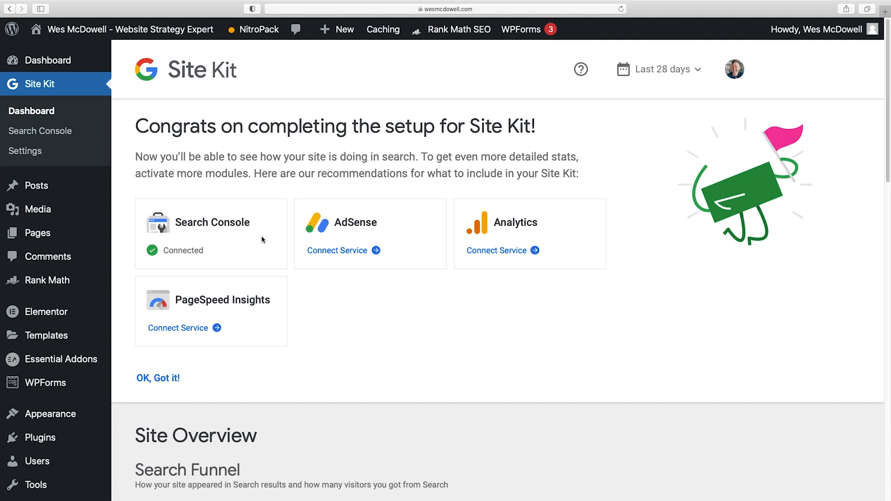
{"action": "mouse_move", "coordinate": [172, 259]}
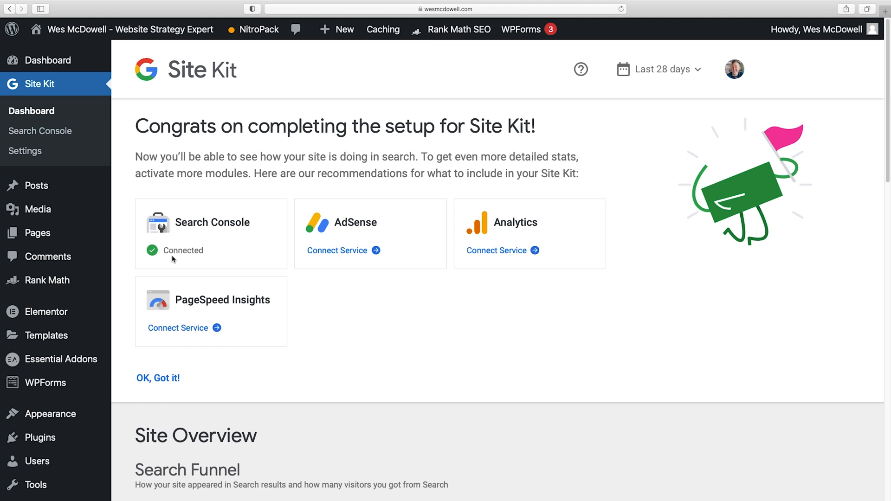
{"action": "mouse_move", "coordinate": [281, 314]}
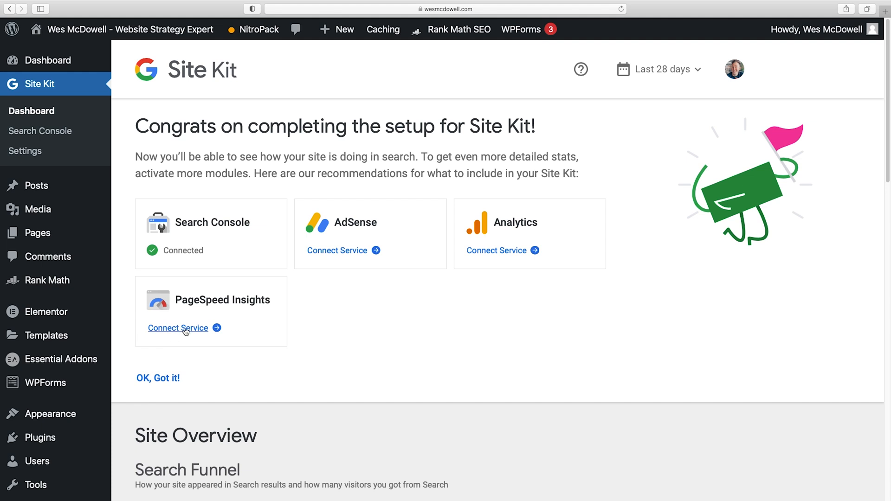
{"action": "mouse_move", "coordinate": [262, 332]}
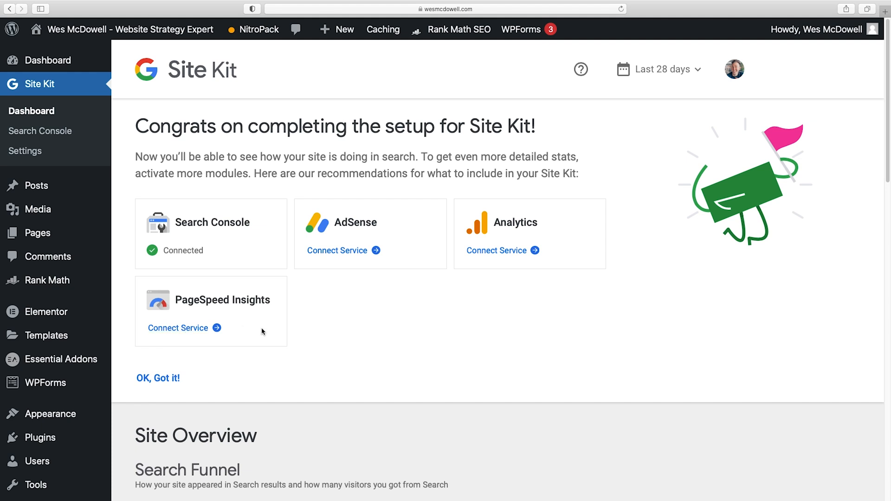
{"action": "mouse_move", "coordinate": [496, 250]}
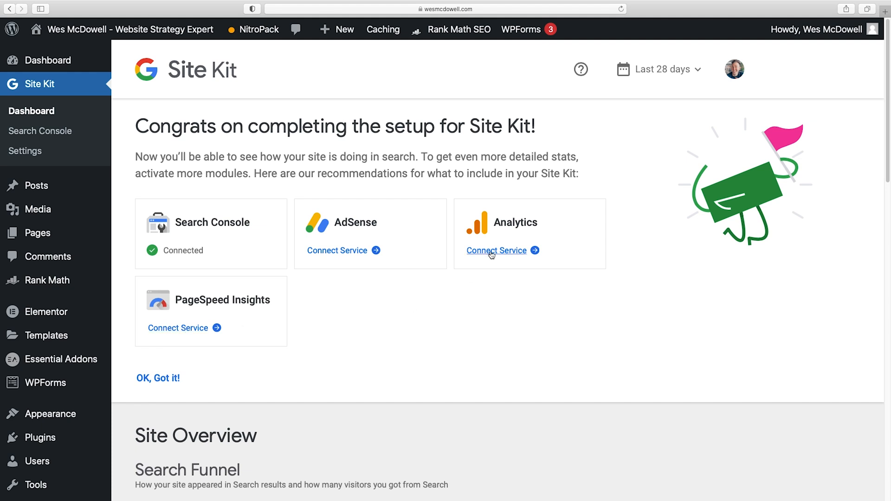
Connect Analytics: choose the Google account and allow Site Kit to see Analytics data.
{"action": "left_click", "coordinate": [496, 251]}
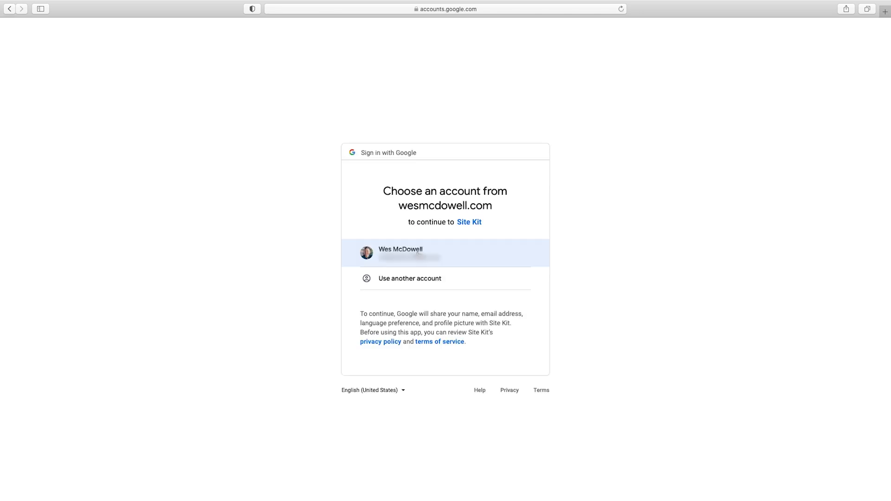
{"action": "left_click", "coordinate": [445, 252]}
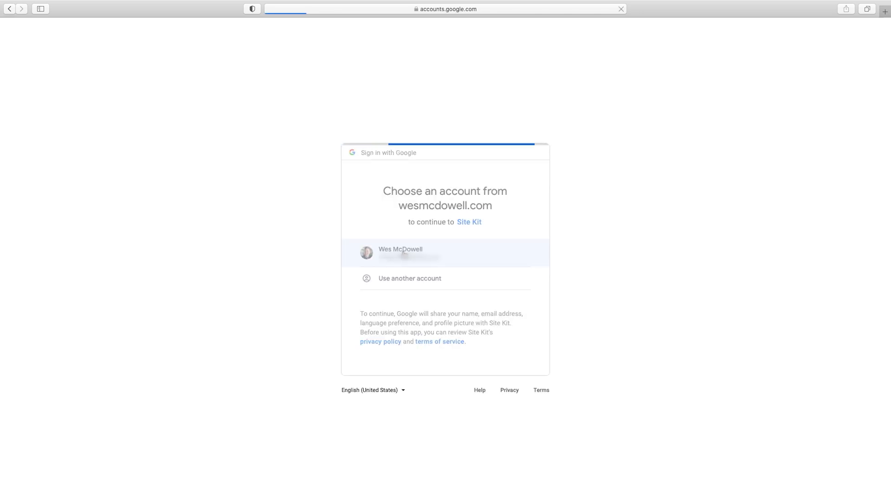
{"action": "left_click", "coordinate": [445, 253]}
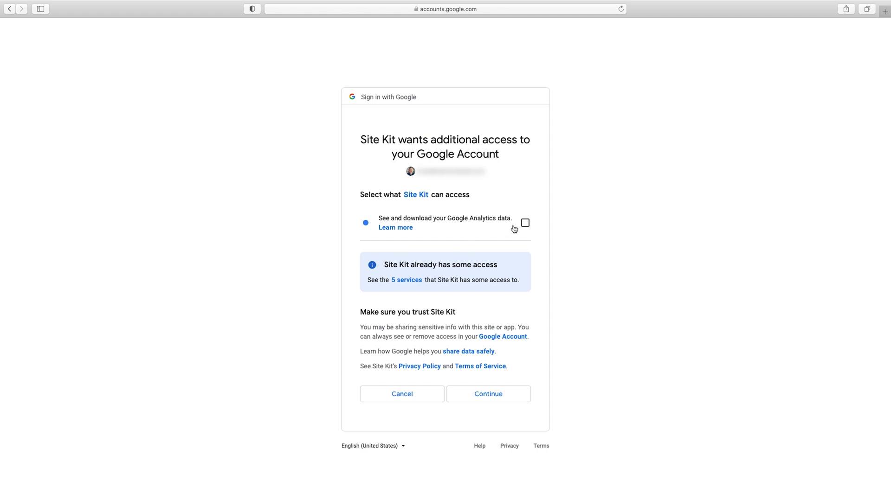
{"action": "left_click", "coordinate": [524, 222]}
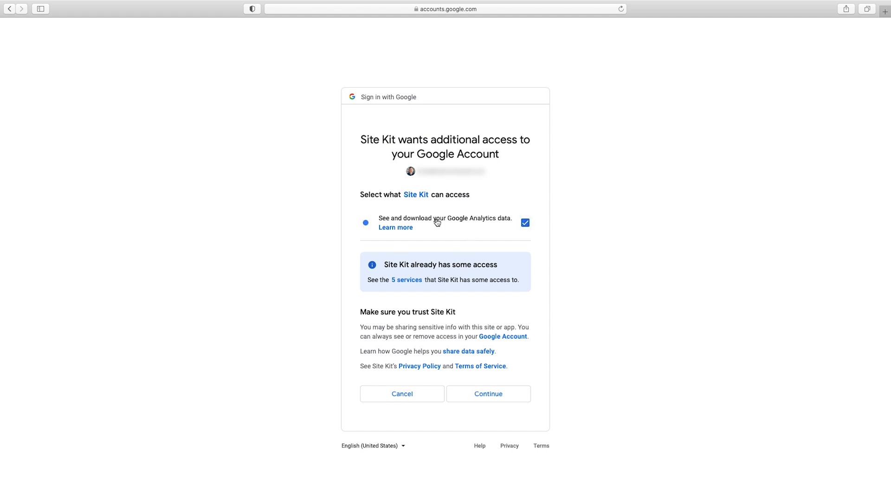
{"action": "mouse_move", "coordinate": [526, 355]}
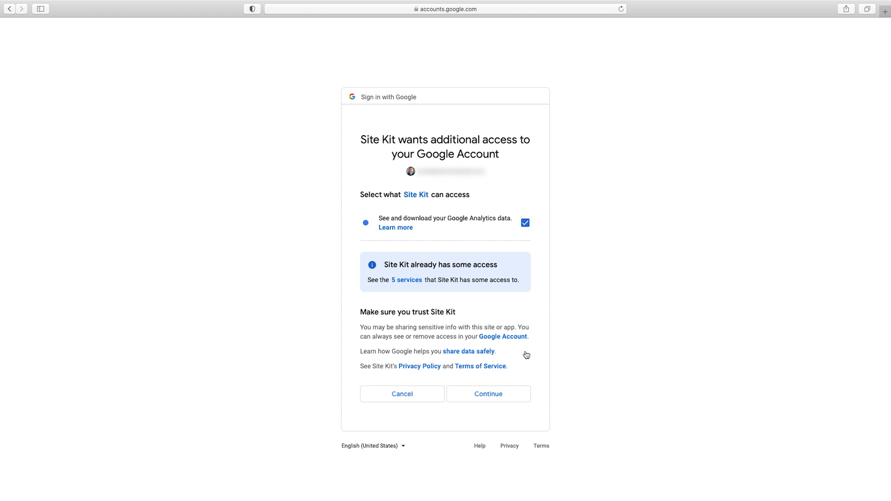
{"action": "left_click", "coordinate": [488, 394]}
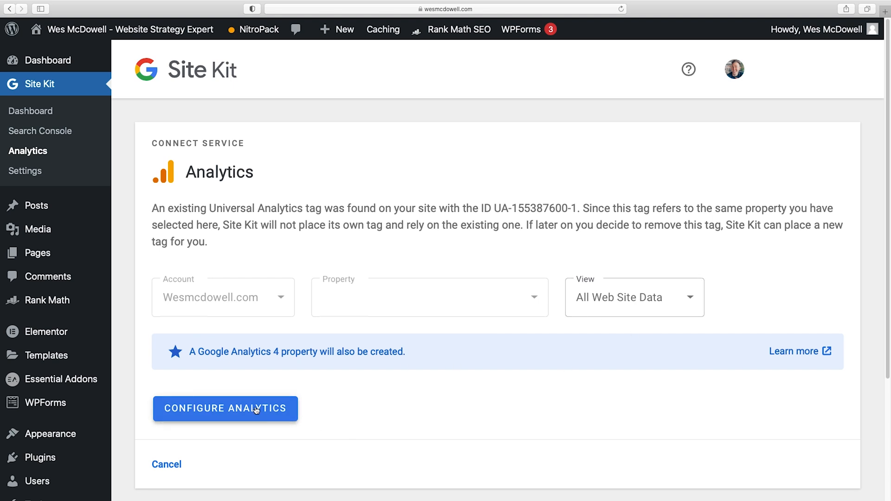
Configure Analytics, granting Site Kit permission to edit Analytics management entities.
{"action": "left_click", "coordinate": [225, 409]}
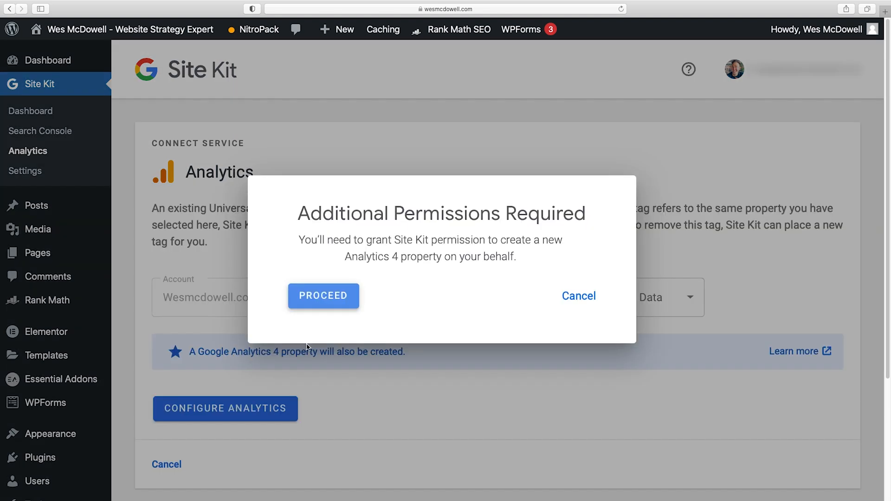
{"action": "left_click", "coordinate": [323, 295]}
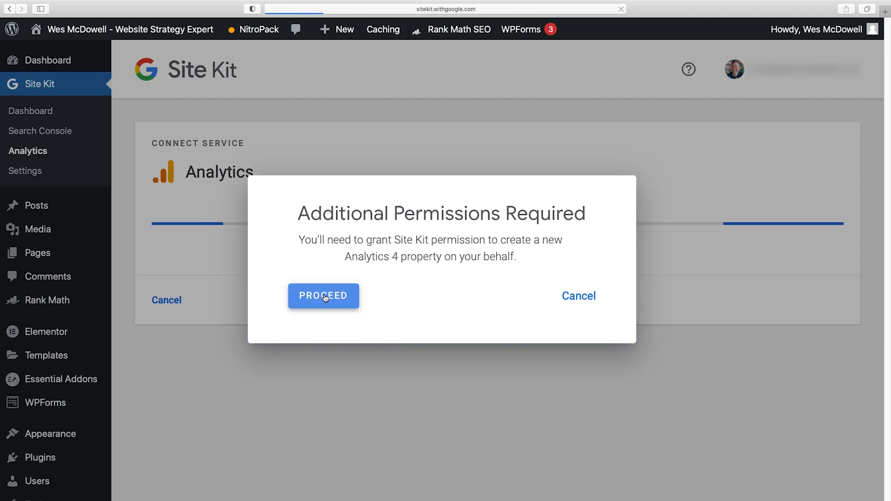
{"action": "left_click", "coordinate": [323, 295]}
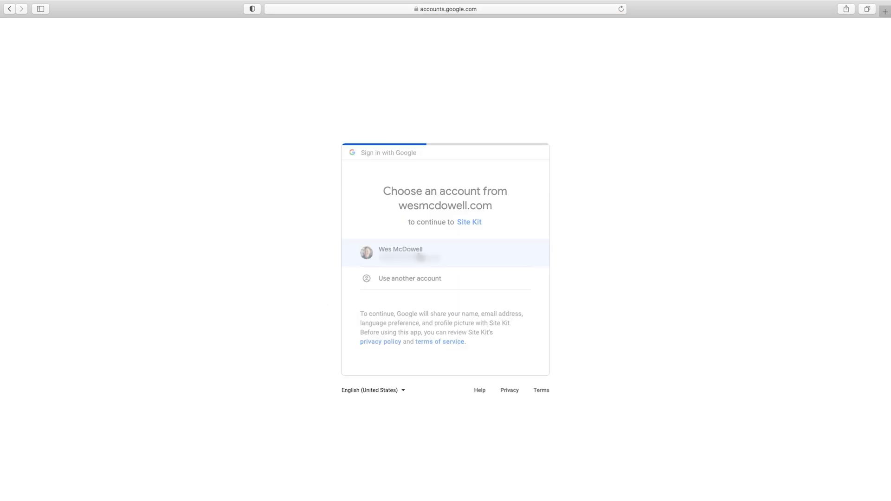
{"action": "left_click", "coordinate": [445, 252]}
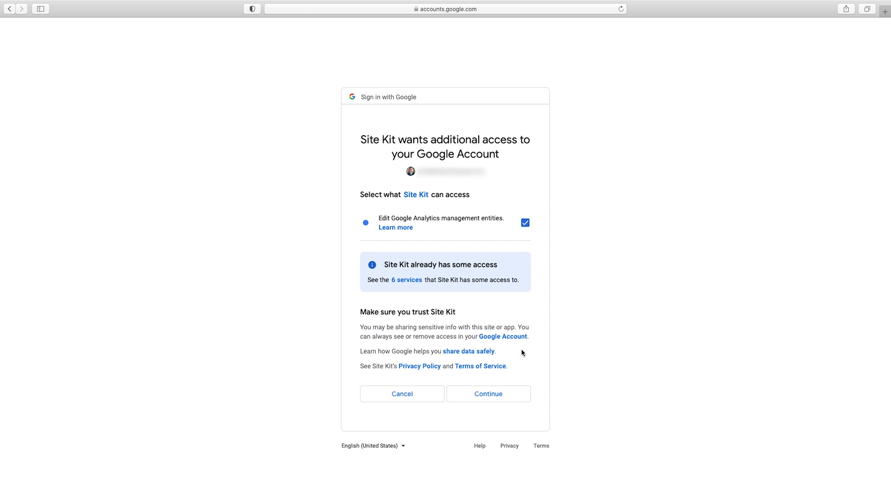
{"action": "left_click", "coordinate": [487, 394]}
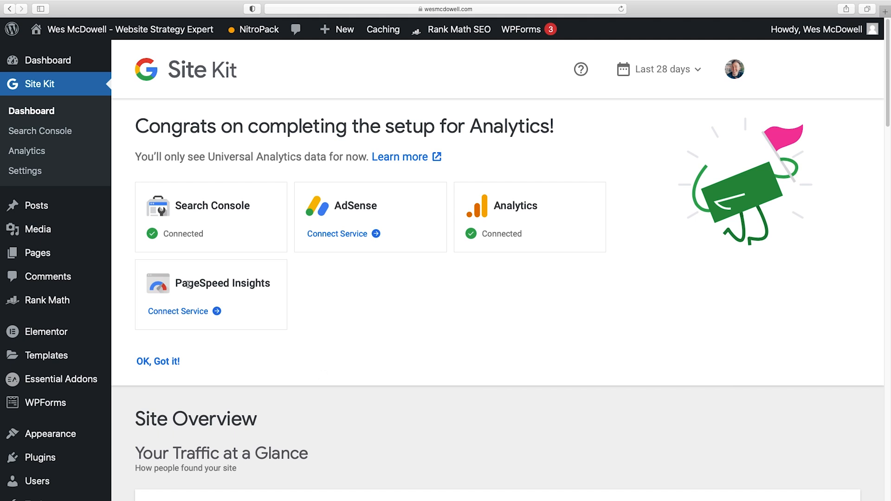
{"action": "mouse_move", "coordinate": [178, 311]}
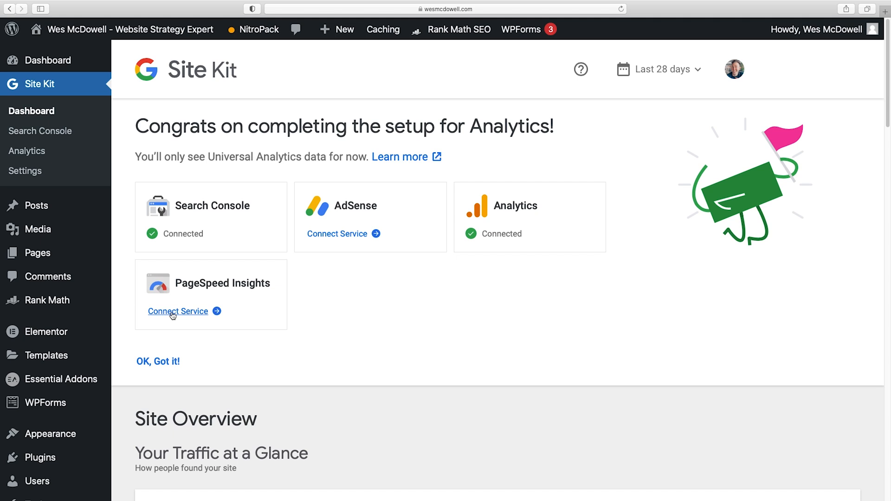
Connect PageSpeed Insights and dismiss the setup congratulations banner.
{"action": "left_click", "coordinate": [178, 311]}
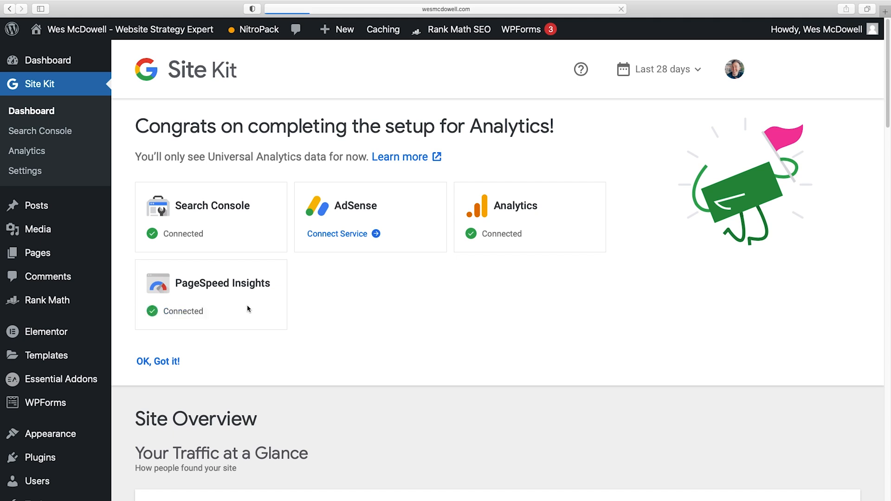
{"action": "mouse_move", "coordinate": [161, 366]}
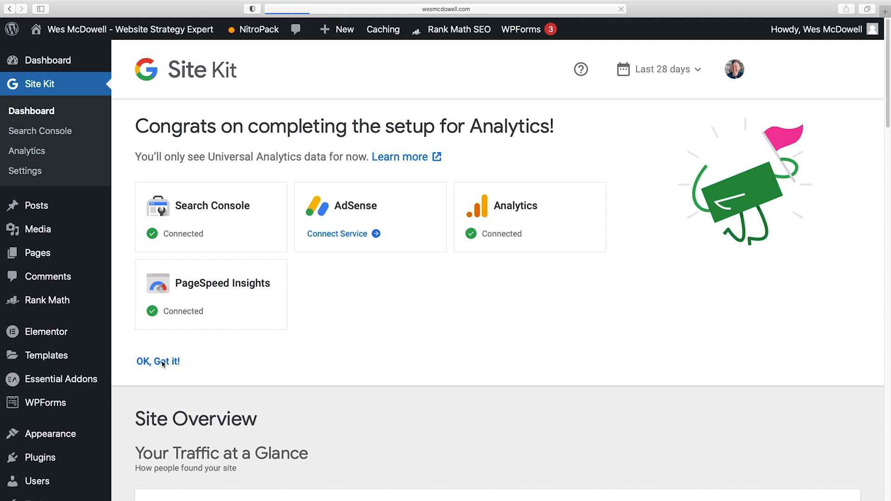
{"action": "left_click", "coordinate": [158, 362]}
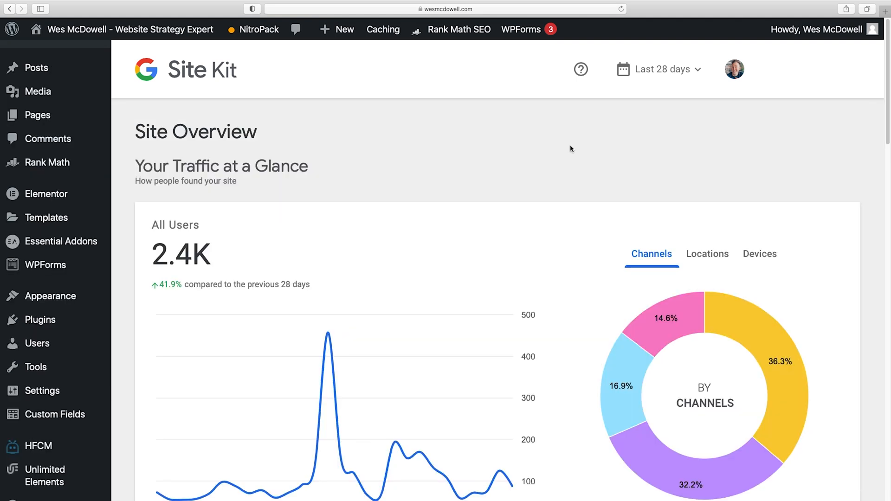
{"action": "scroll", "scroll_direction": "down", "scroll_amount": 3}
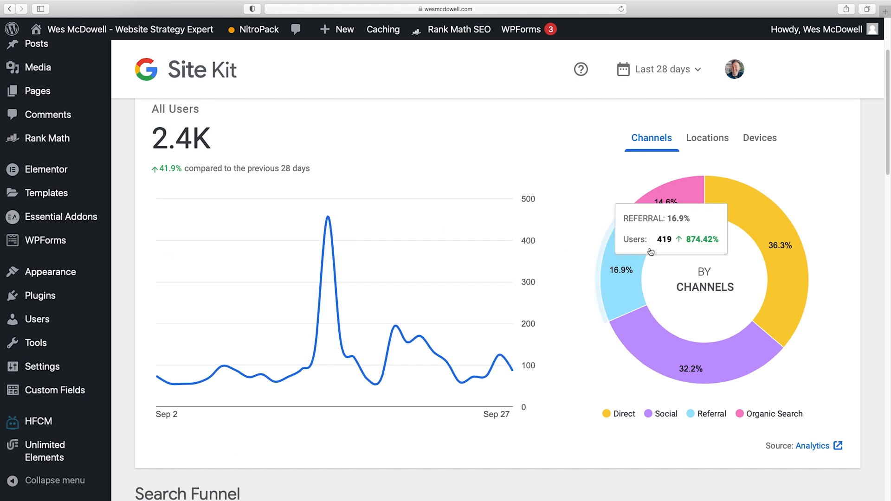
{"action": "mouse_move", "coordinate": [795, 300]}
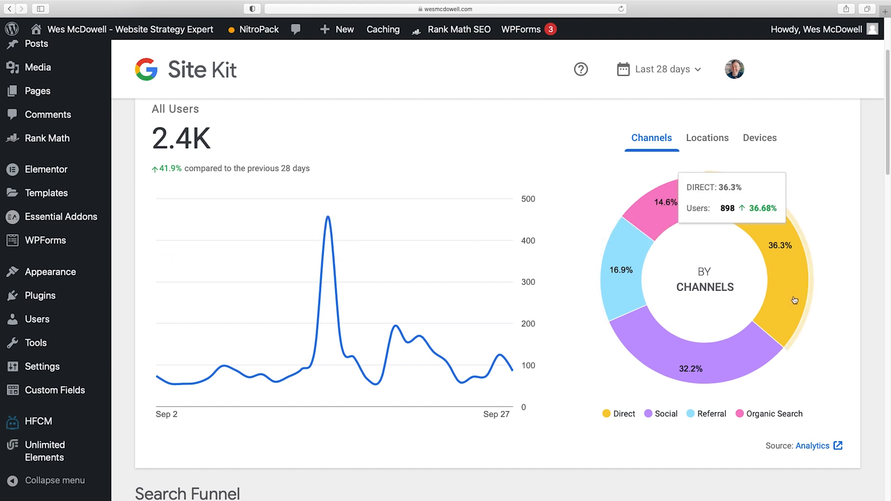
{"action": "mouse_move", "coordinate": [636, 413]}
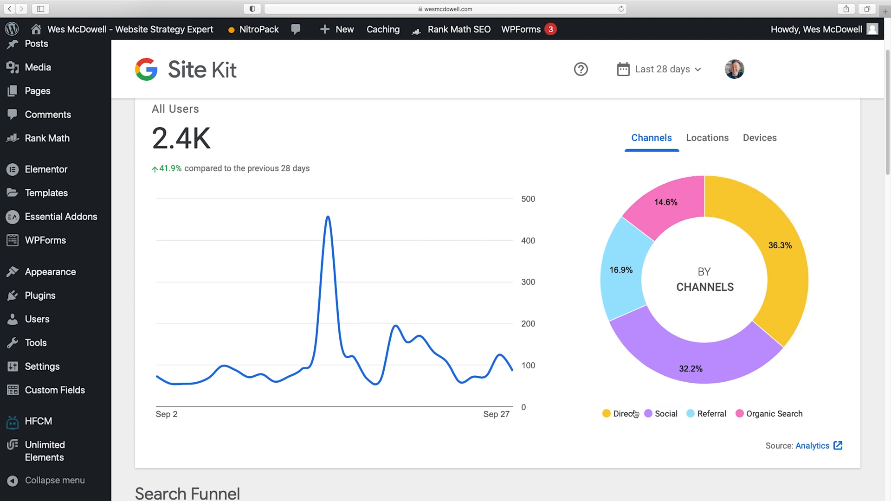
{"action": "mouse_move", "coordinate": [789, 296]}
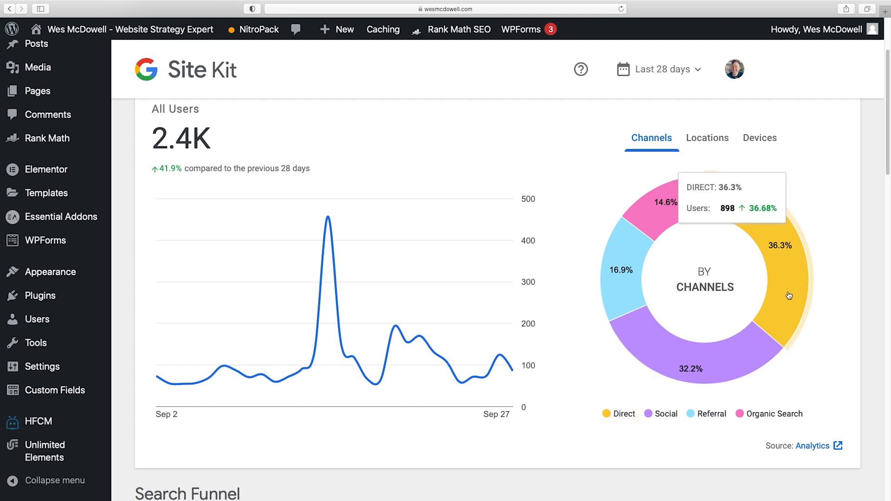
{"action": "mouse_move", "coordinate": [662, 277]}
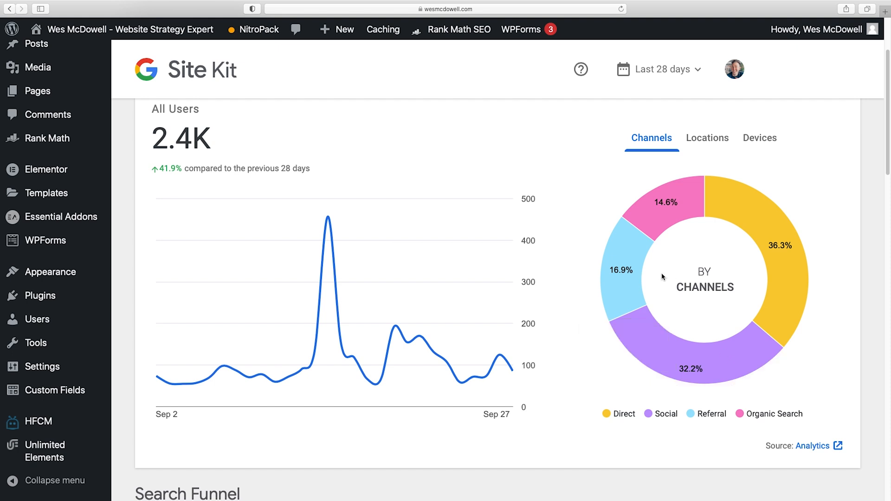
{"action": "mouse_move", "coordinate": [622, 292]}
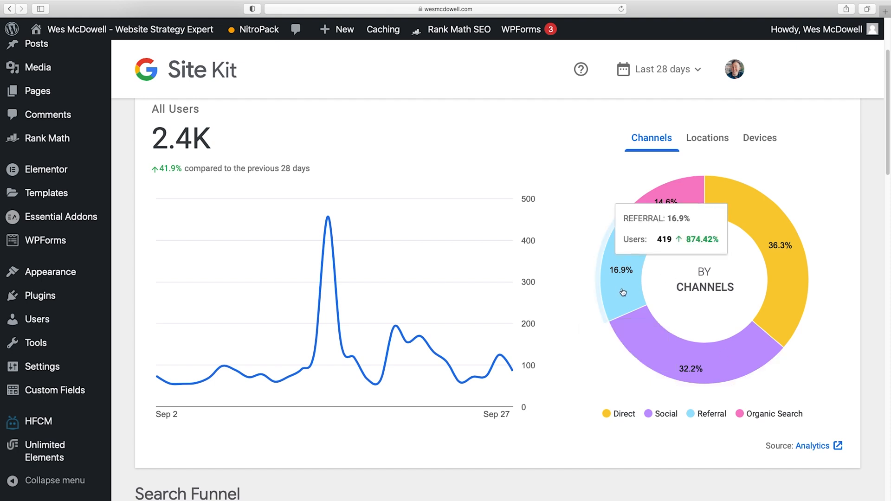
{"action": "mouse_move", "coordinate": [659, 216]}
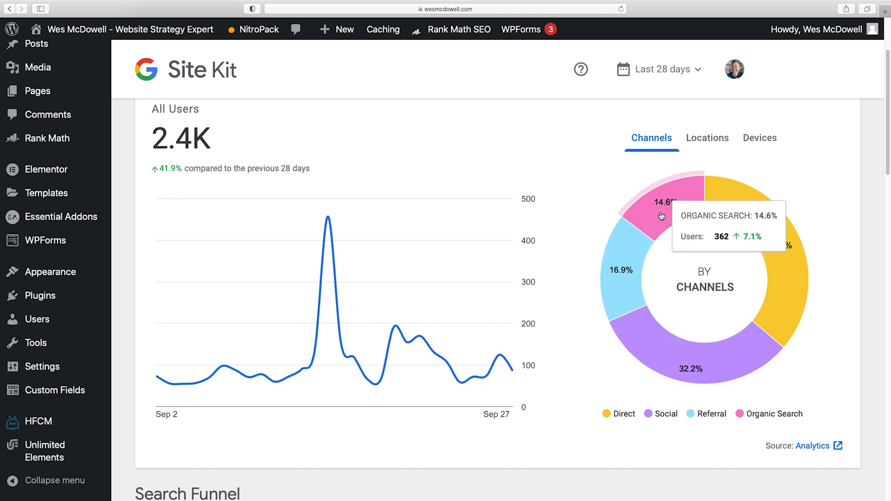
{"action": "scroll", "scroll_direction": "down", "scroll_amount": 3}
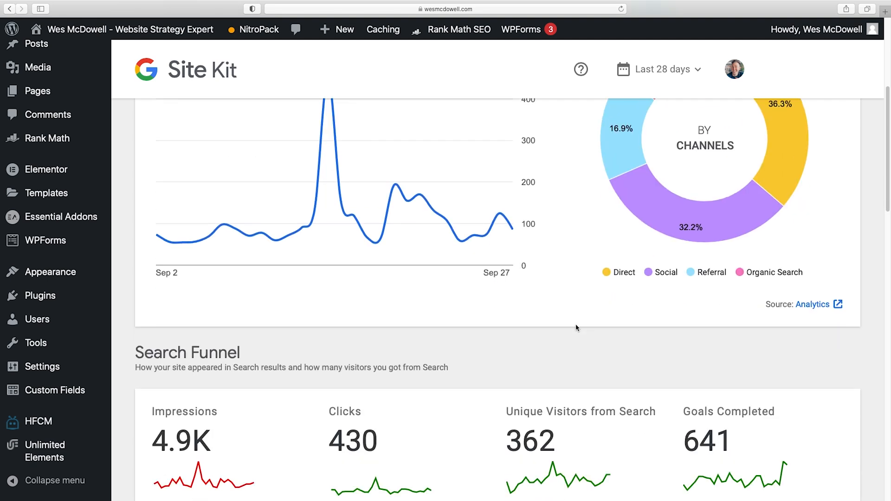
{"action": "scroll", "scroll_direction": "down", "scroll_amount": 3}
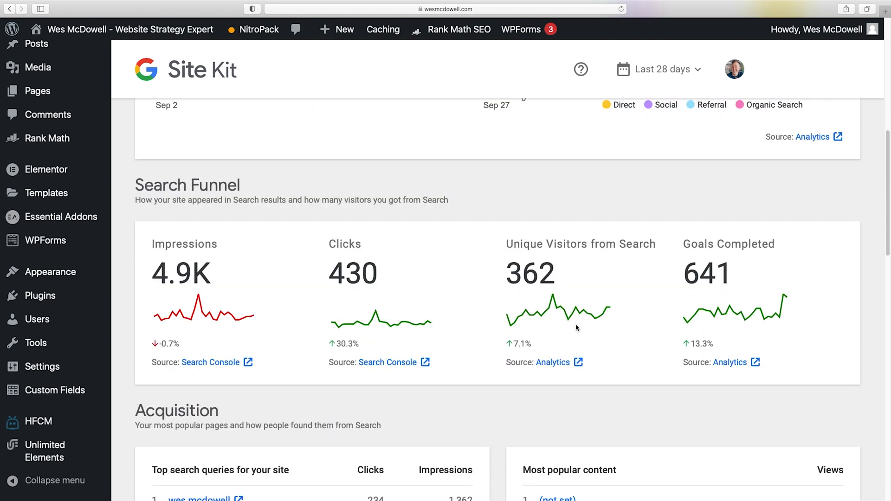
{"action": "scroll", "scroll_direction": "down", "scroll_amount": 3}
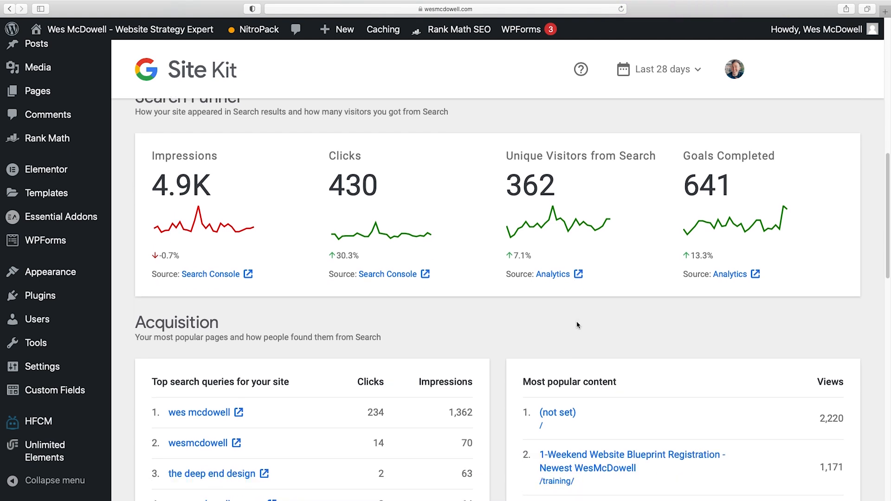
{"action": "scroll", "scroll_direction": "down", "scroll_amount": 3}
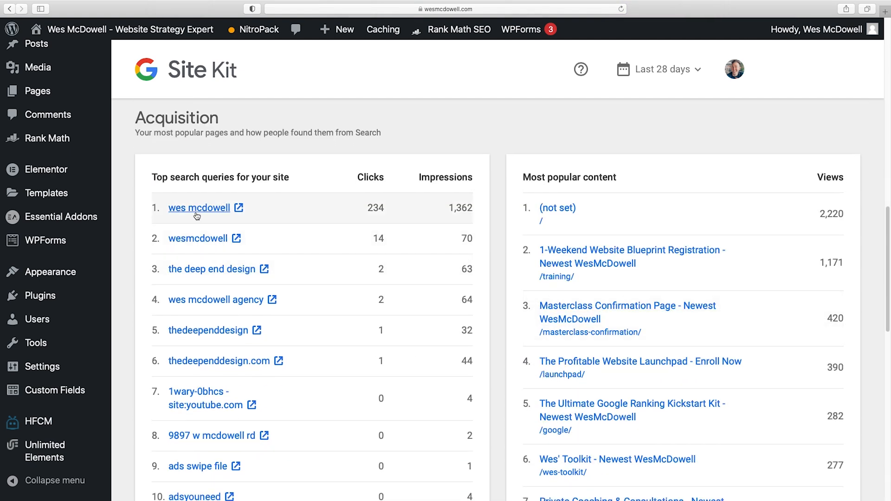
{"action": "mouse_move", "coordinate": [207, 461]}
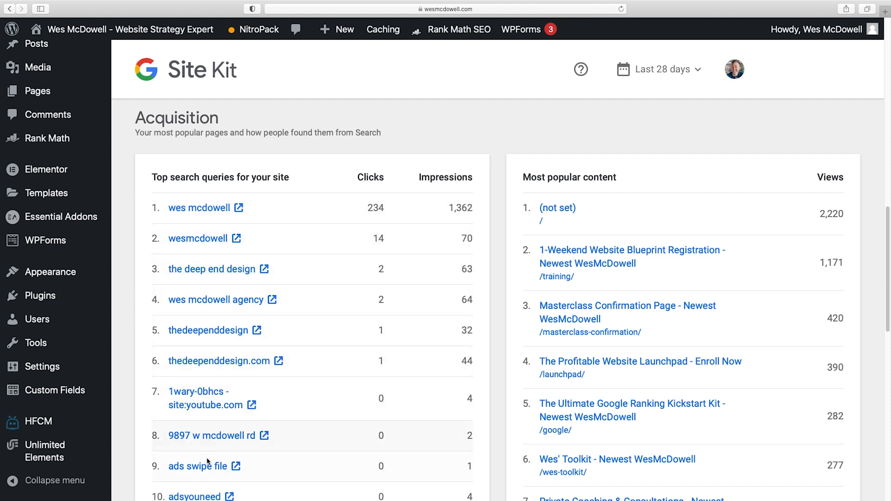
{"action": "scroll", "scroll_direction": "down", "scroll_amount": 3}
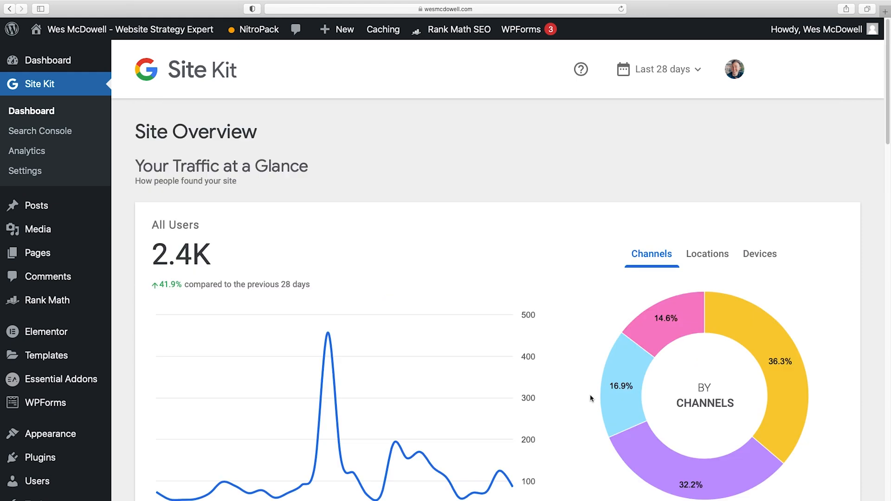
{"action": "mouse_move", "coordinate": [614, 179]}
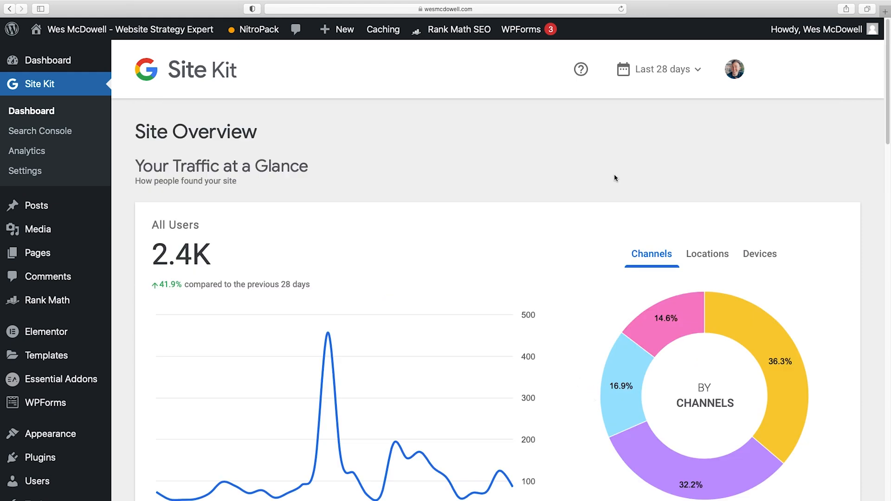